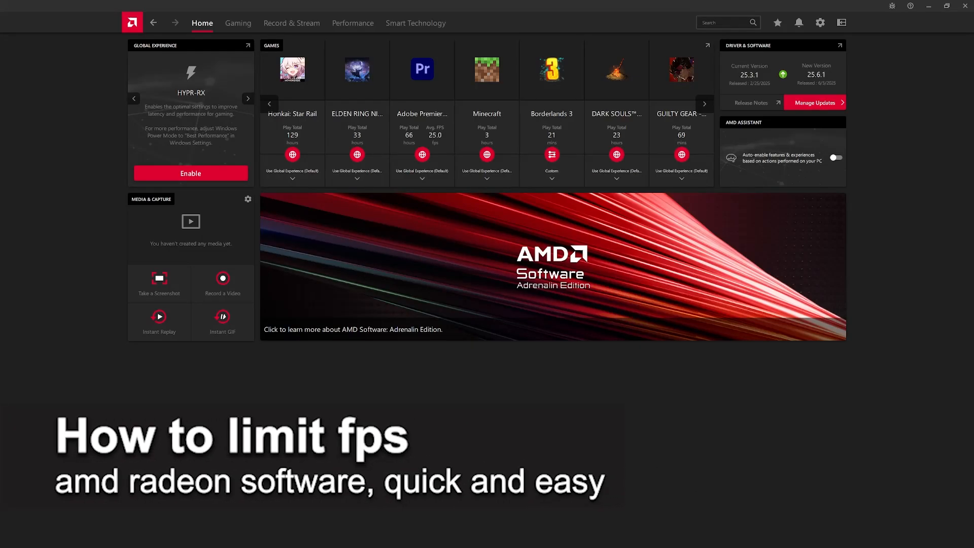
Open the Borderlands 3 Gaming profile from the recently played Games panel on Home.
left_click(248, 98)
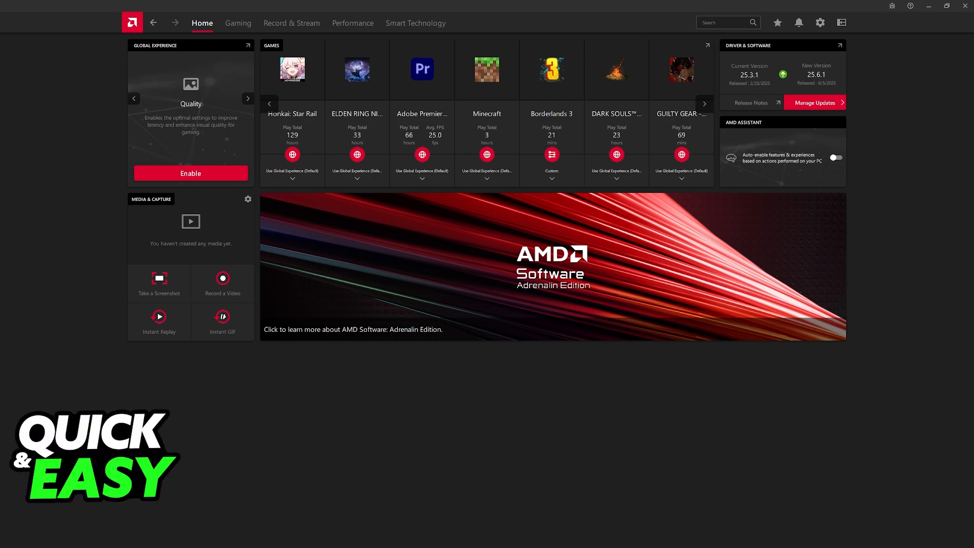
left_click(248, 98)
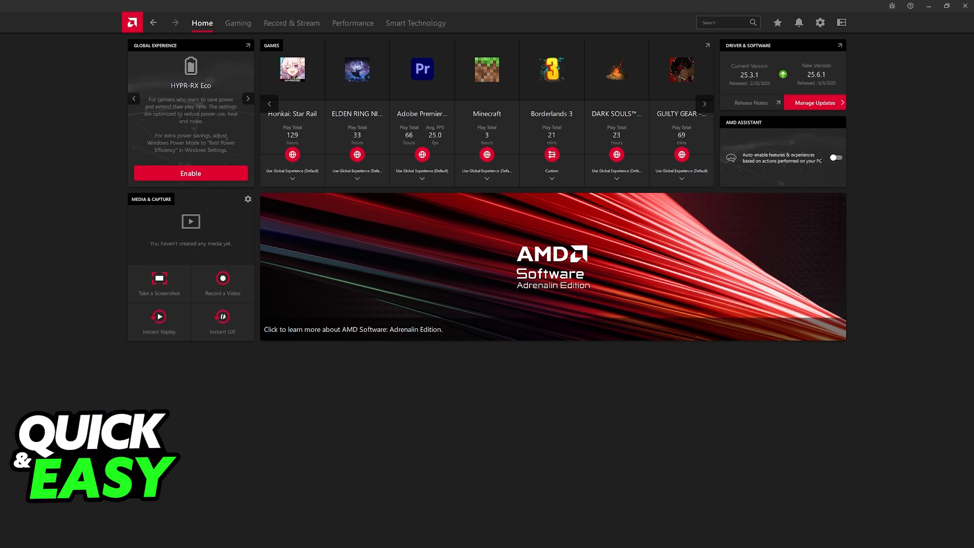
left_click(247, 98)
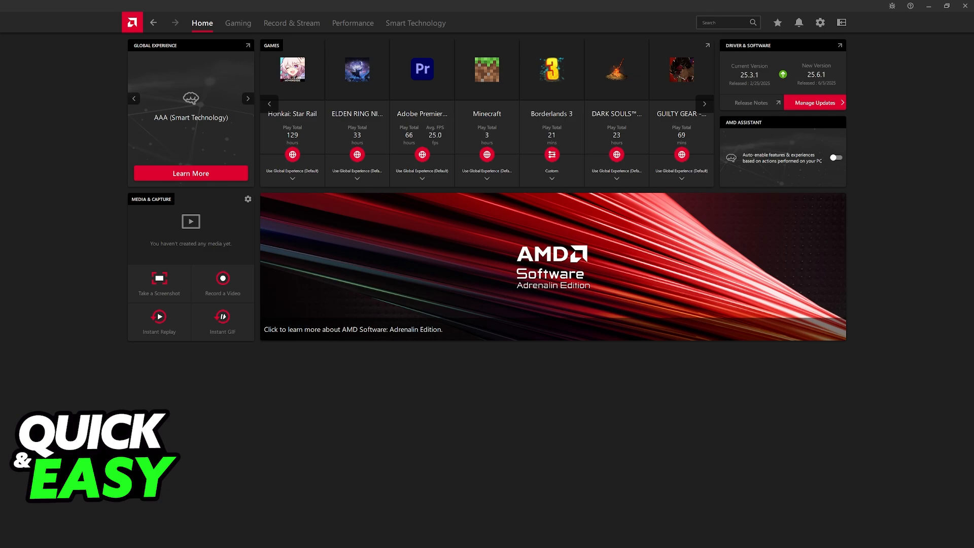
left_click(247, 99)
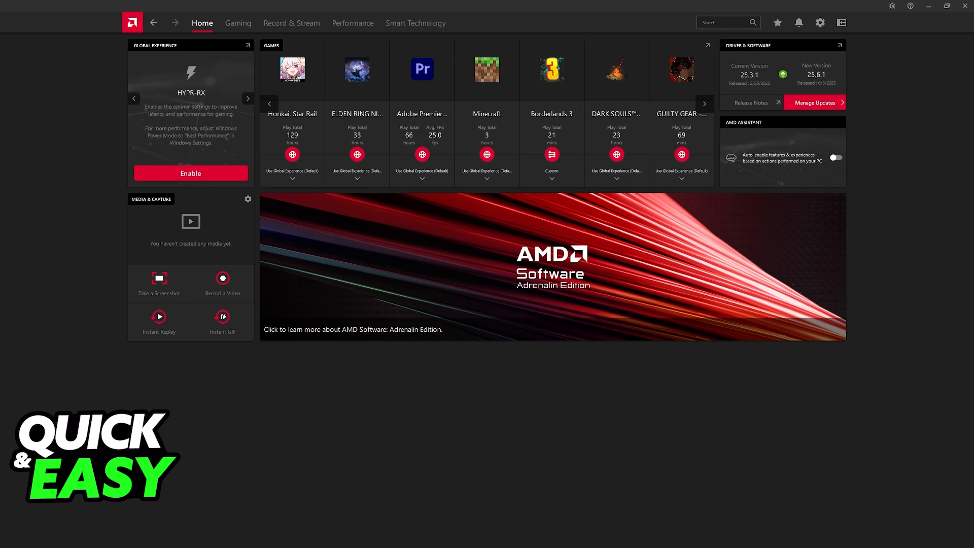
mouse_move(367, 192)
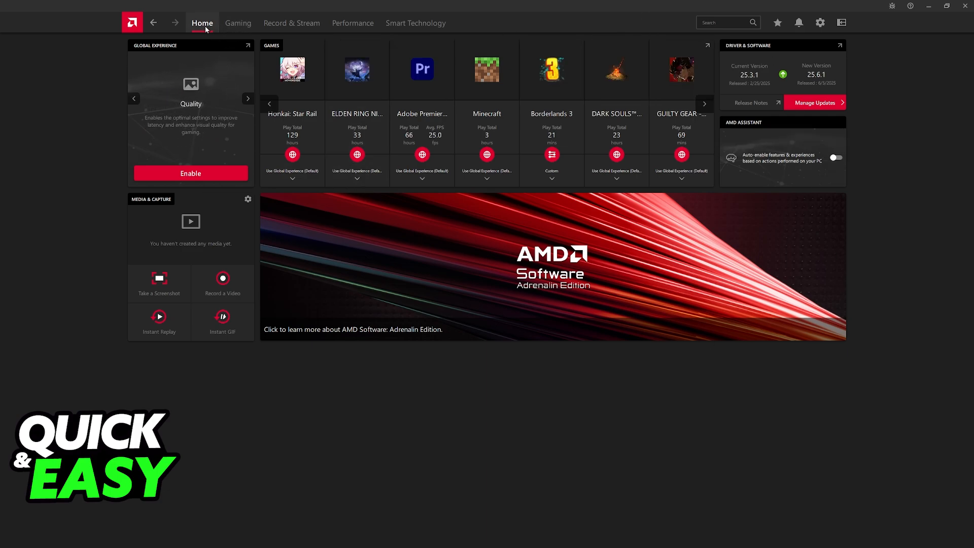
mouse_move(551, 116)
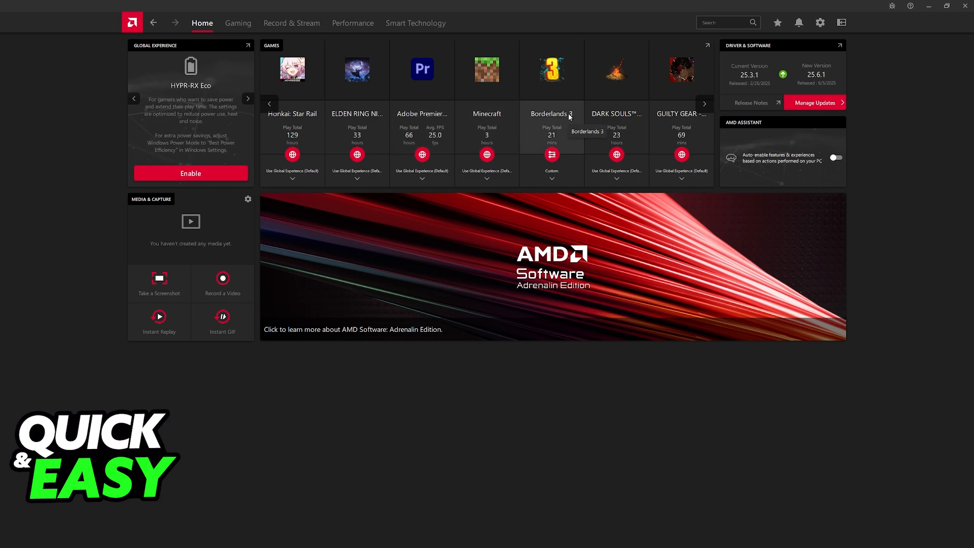
mouse_move(551, 154)
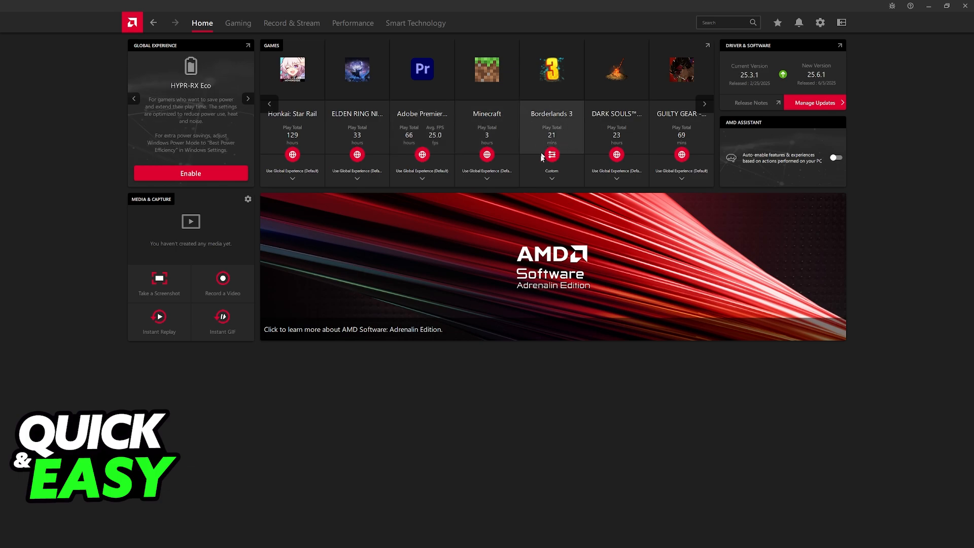
left_click(247, 98)
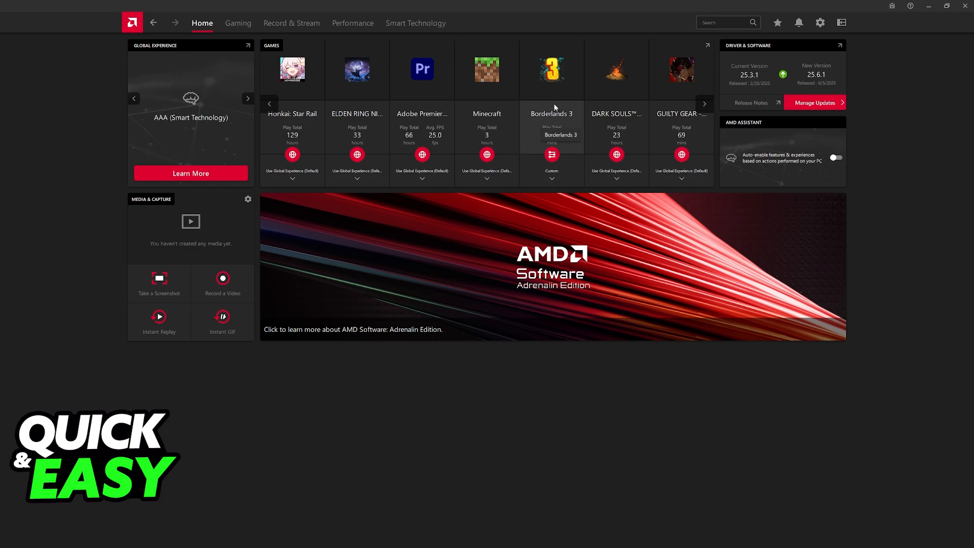
left_click(237, 23)
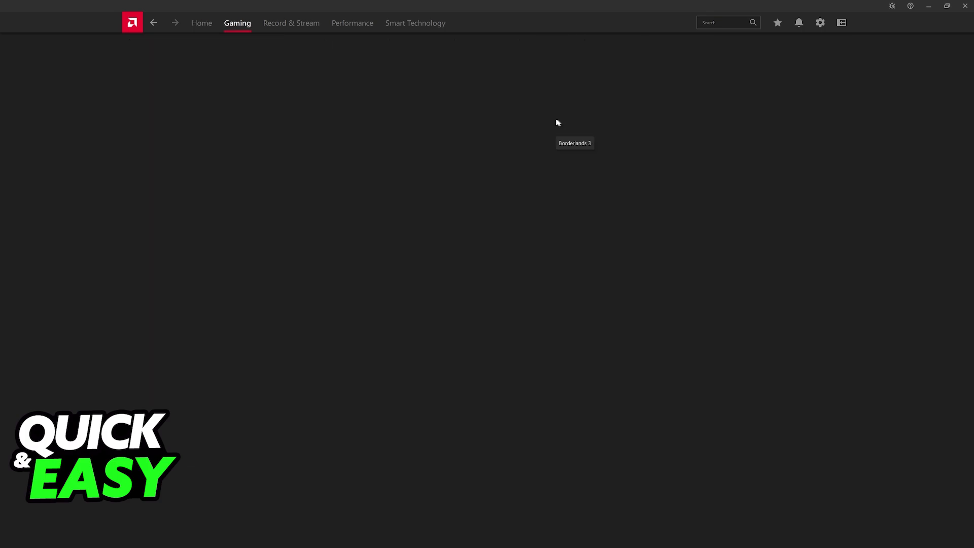
left_click(574, 142)
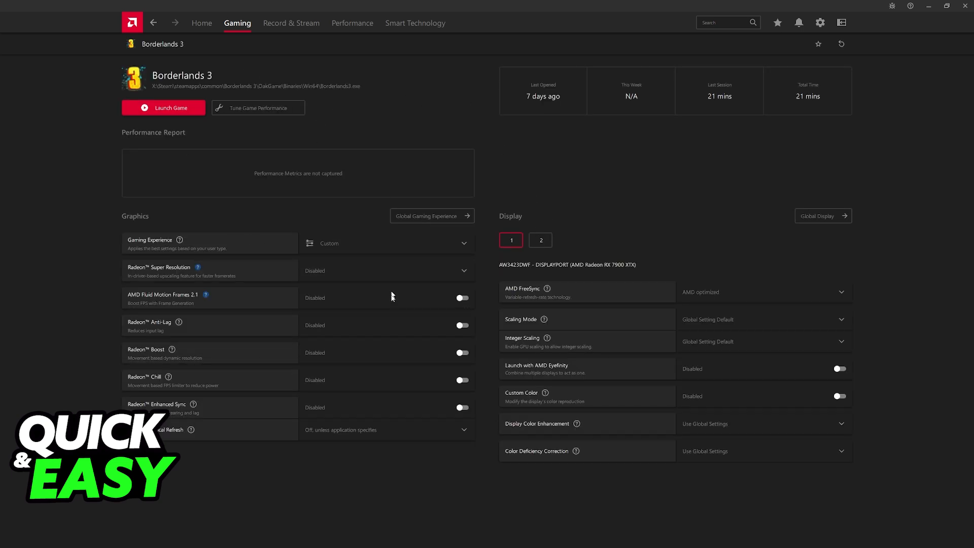
mouse_move(338, 497)
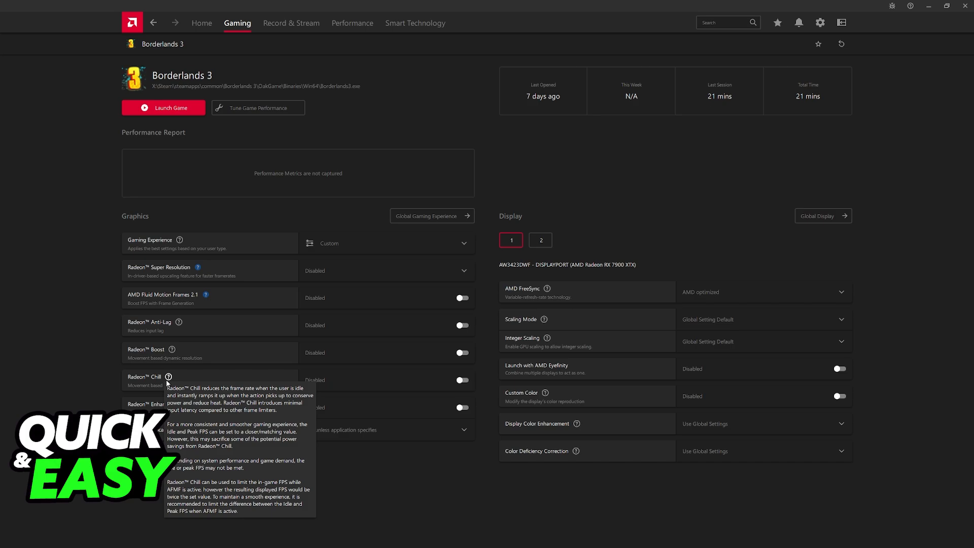
left_click(462, 381)
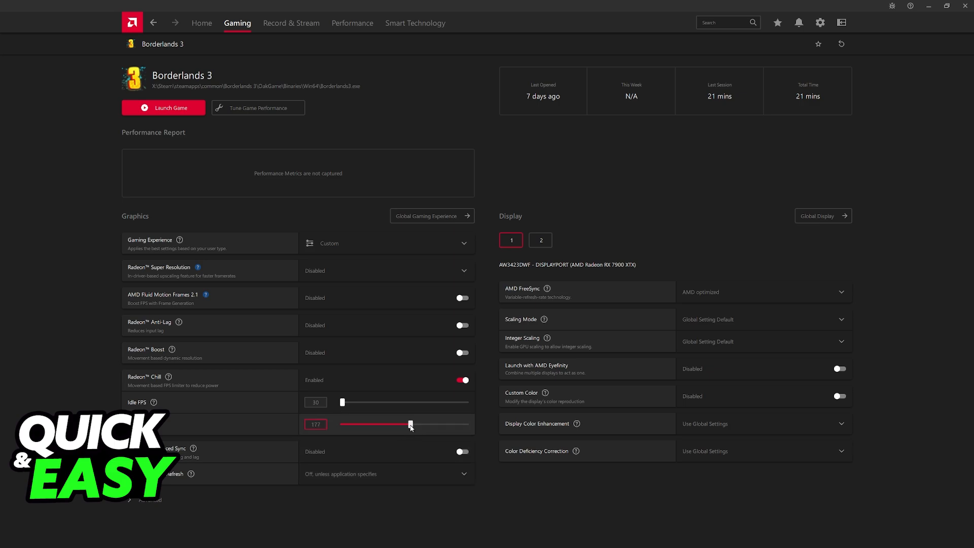
mouse_move(369, 438)
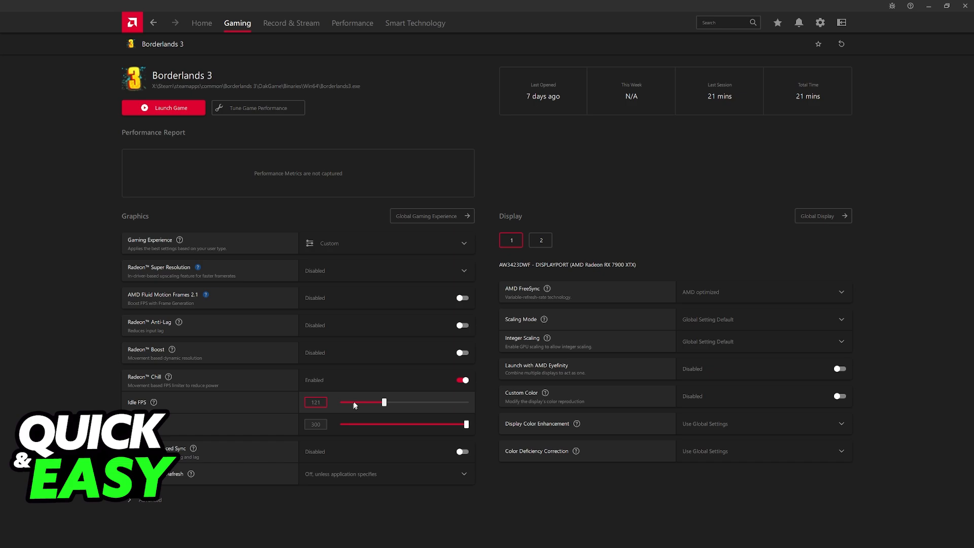
mouse_move(364, 411)
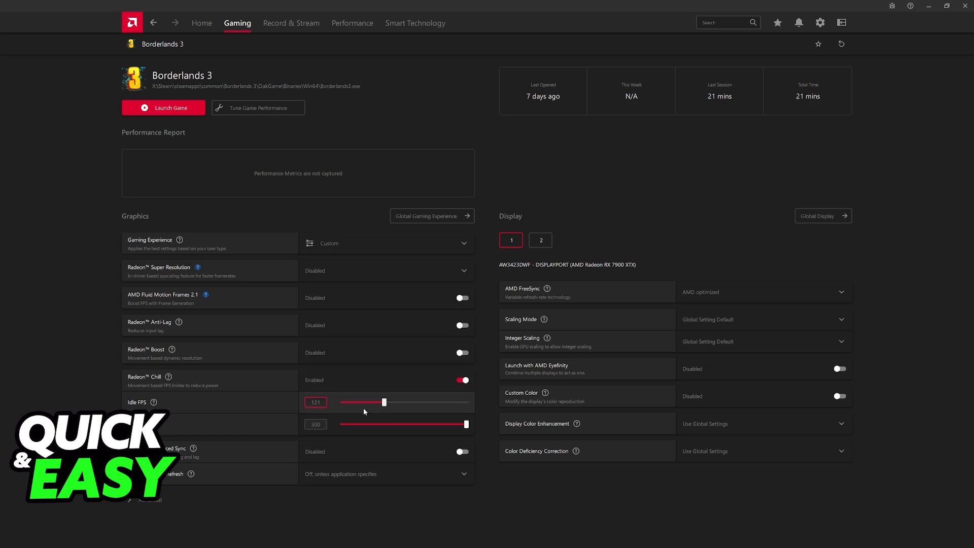